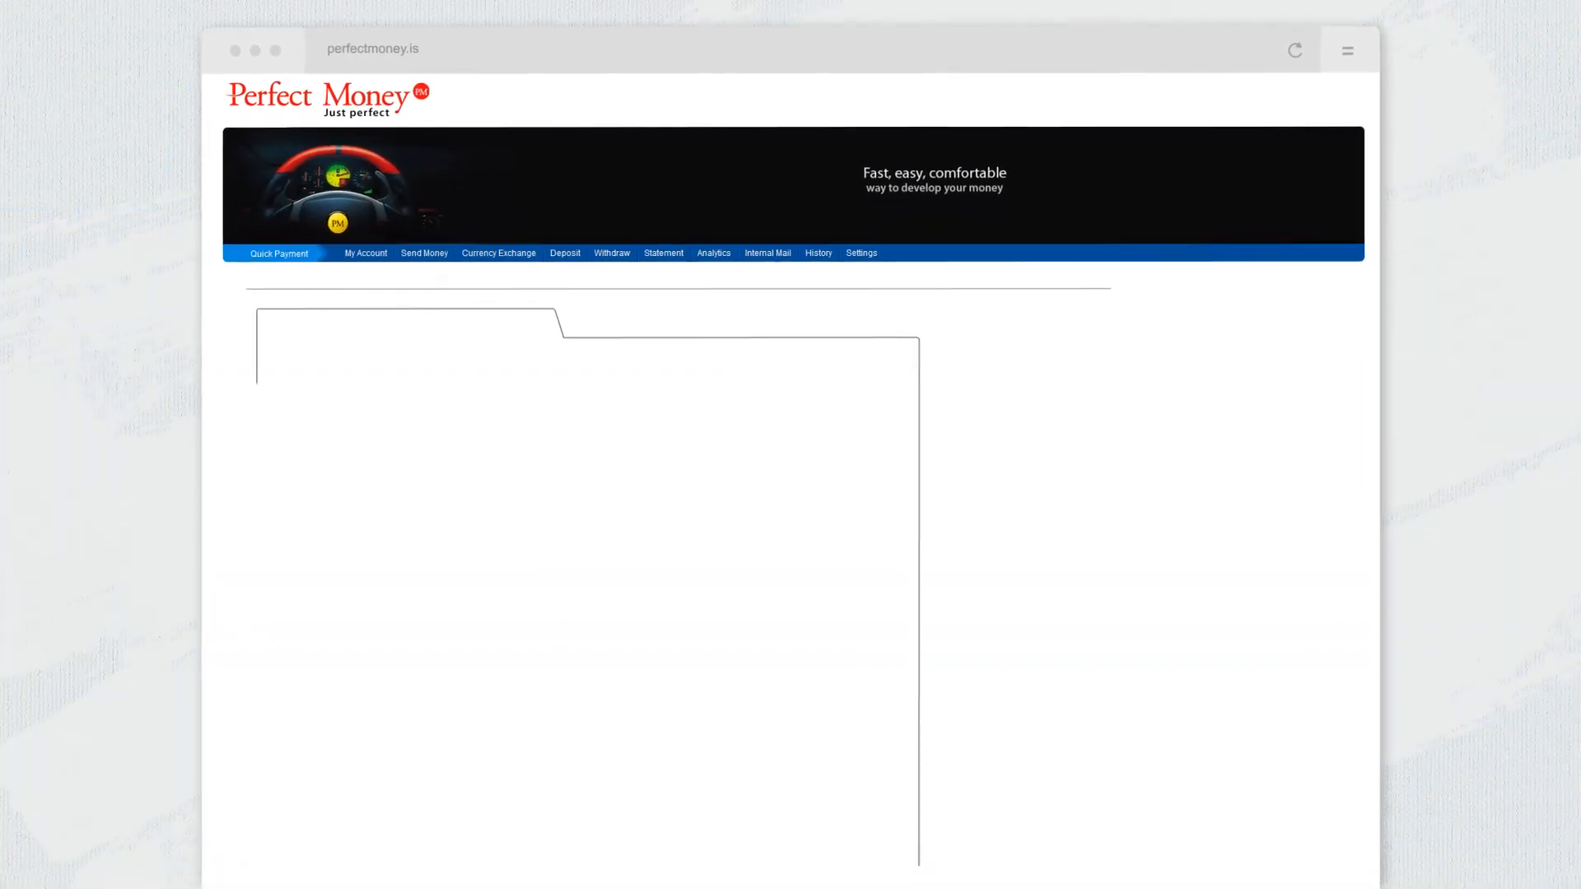
# Go to the Withdraw page listing bank wire, e-Voucher, e-currency and Bitcoin methods.
pyautogui.click(613, 254)
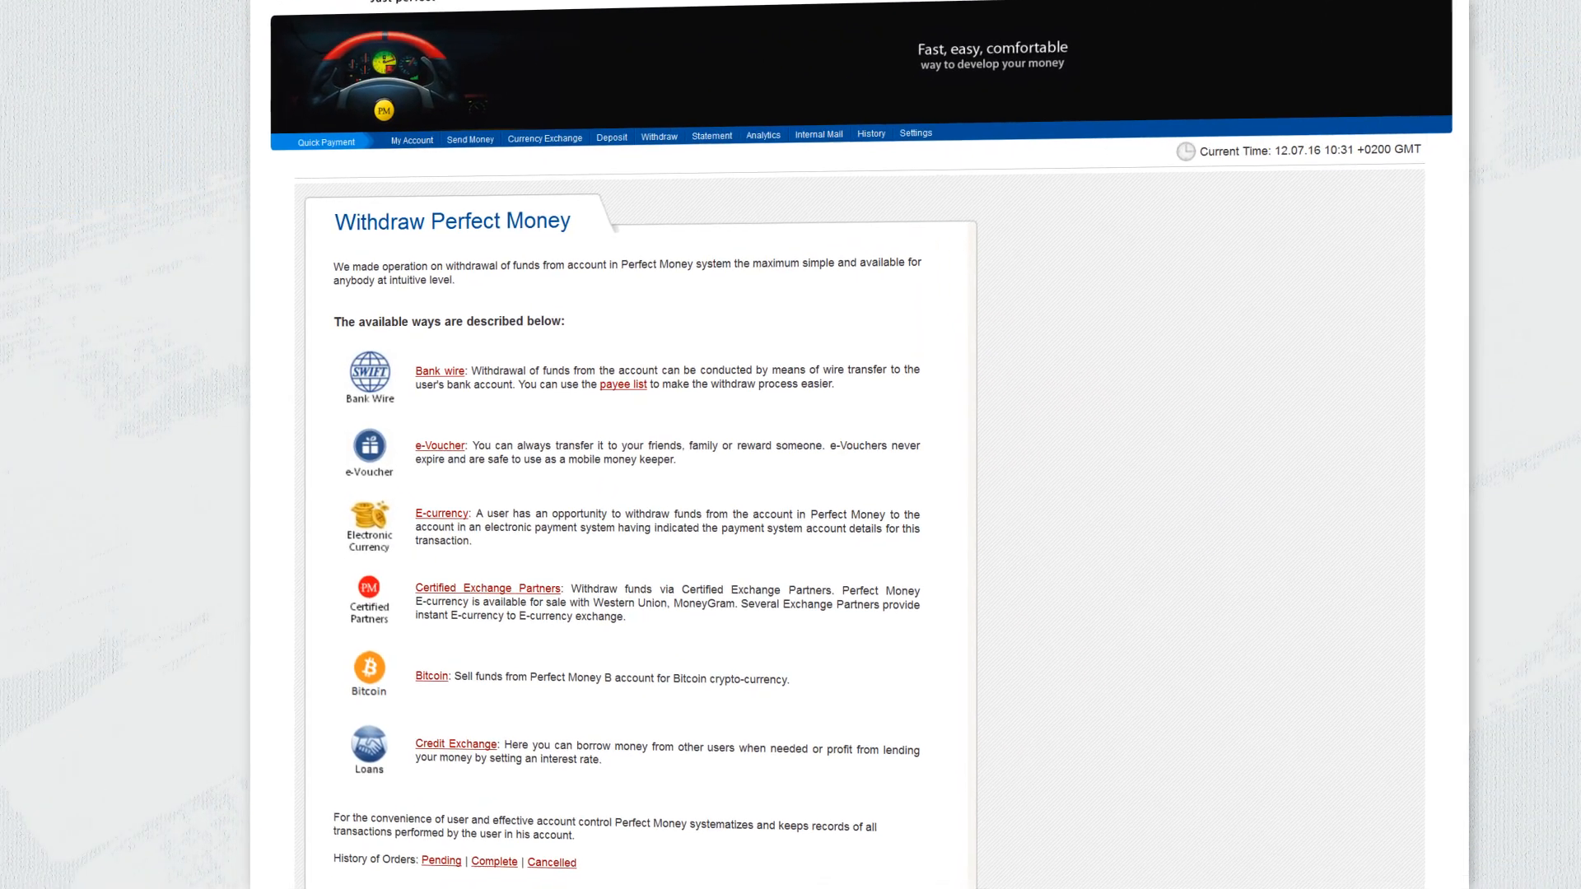
pyautogui.scroll(-3)
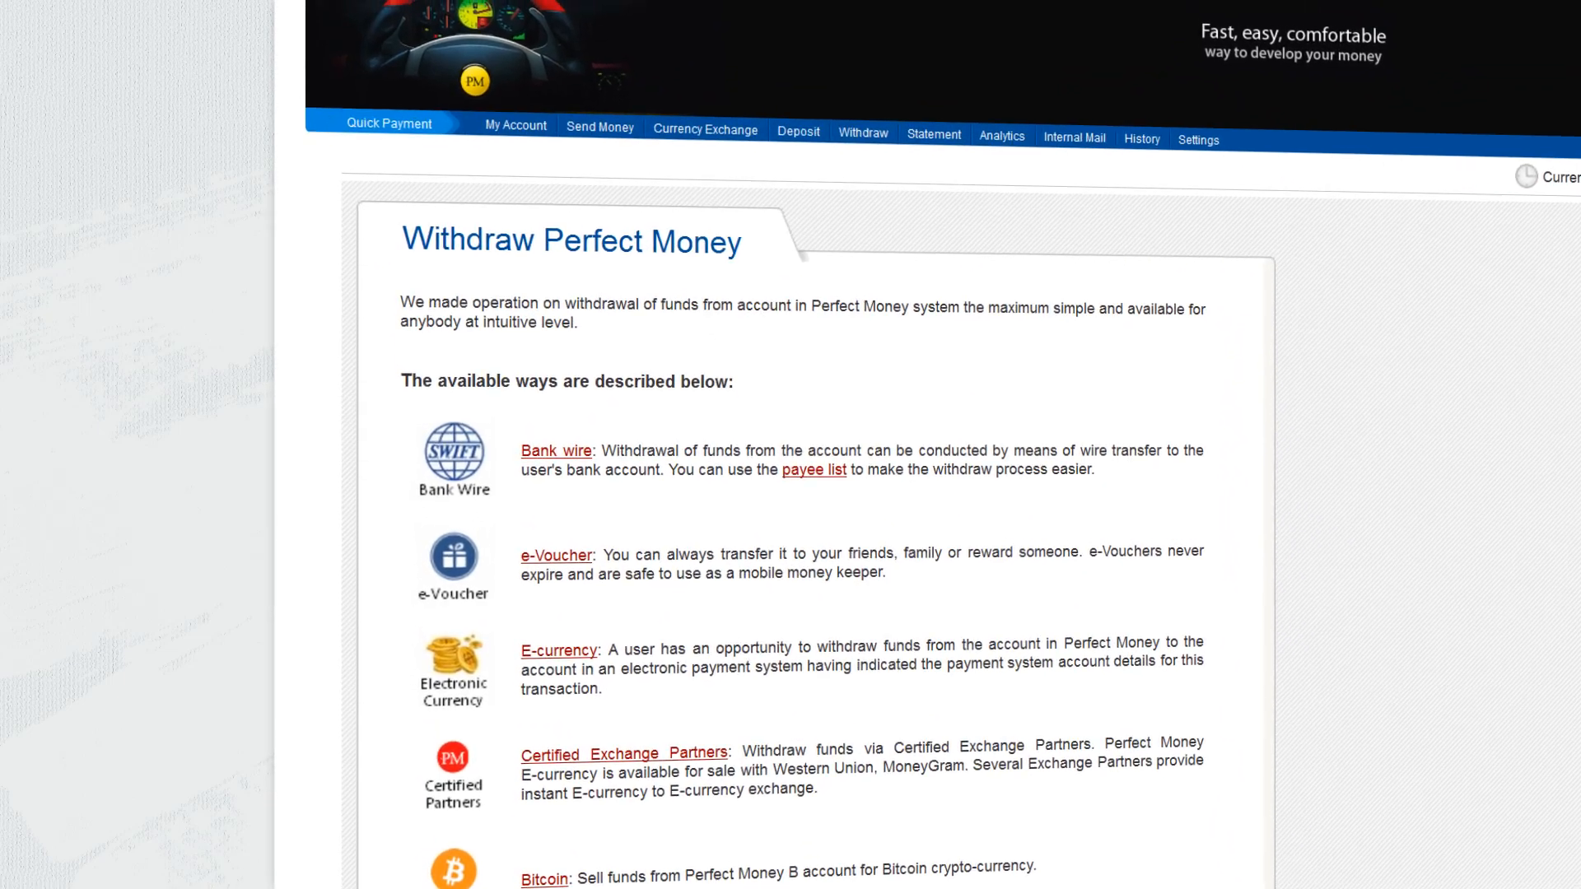
# Start a bank wire withdrawal of 300 USD with beneficiary and bank country set to Great Britain.
pyautogui.click(555, 450)
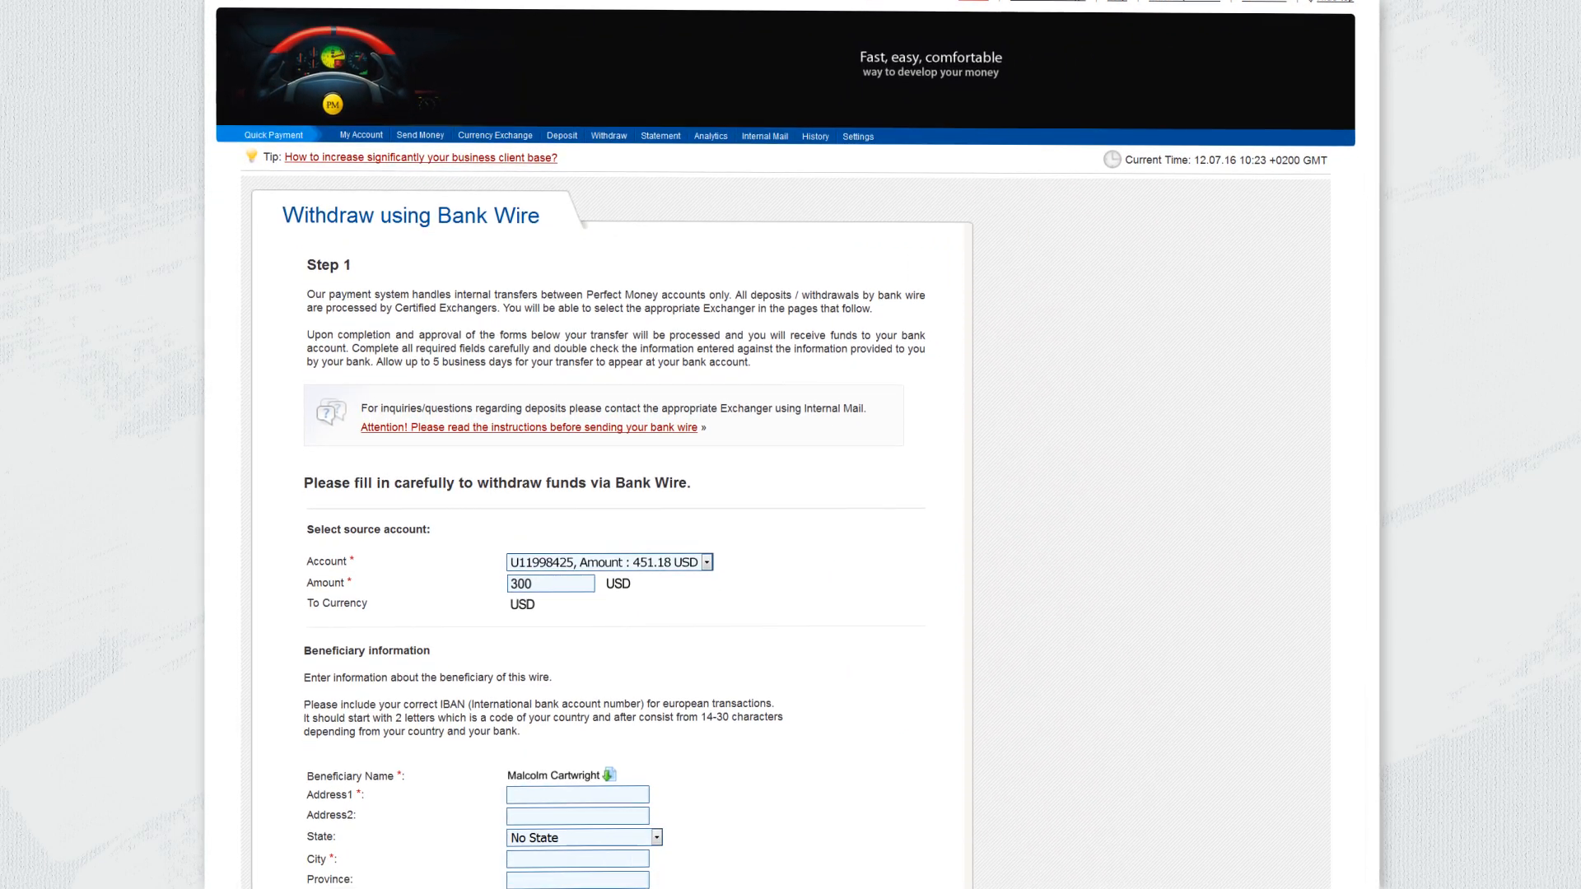
pyautogui.scroll(-3)
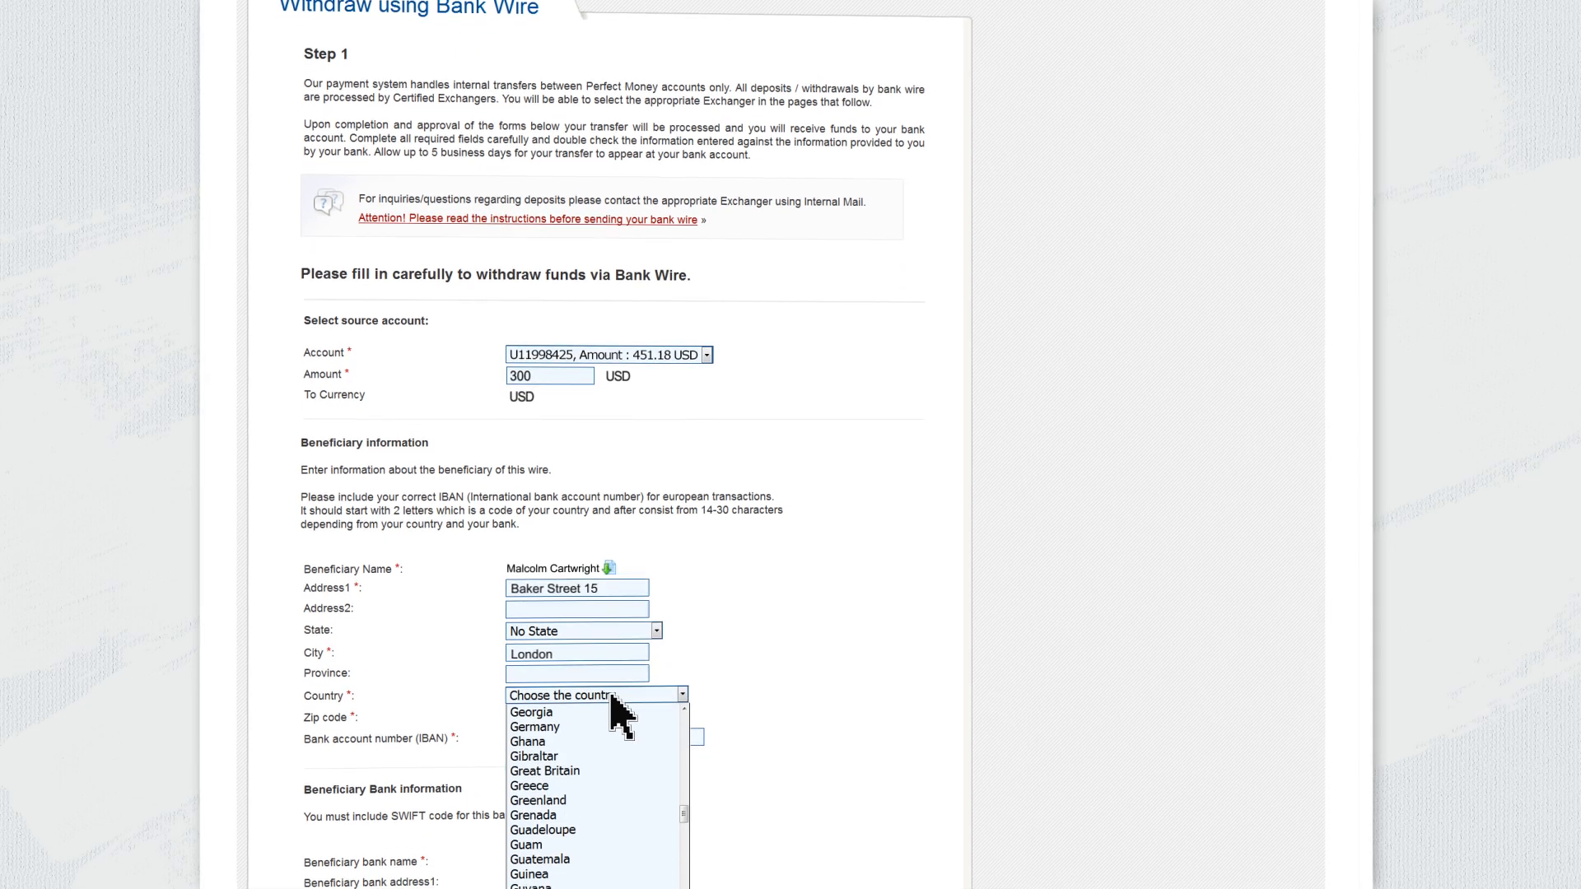
pyautogui.click(543, 771)
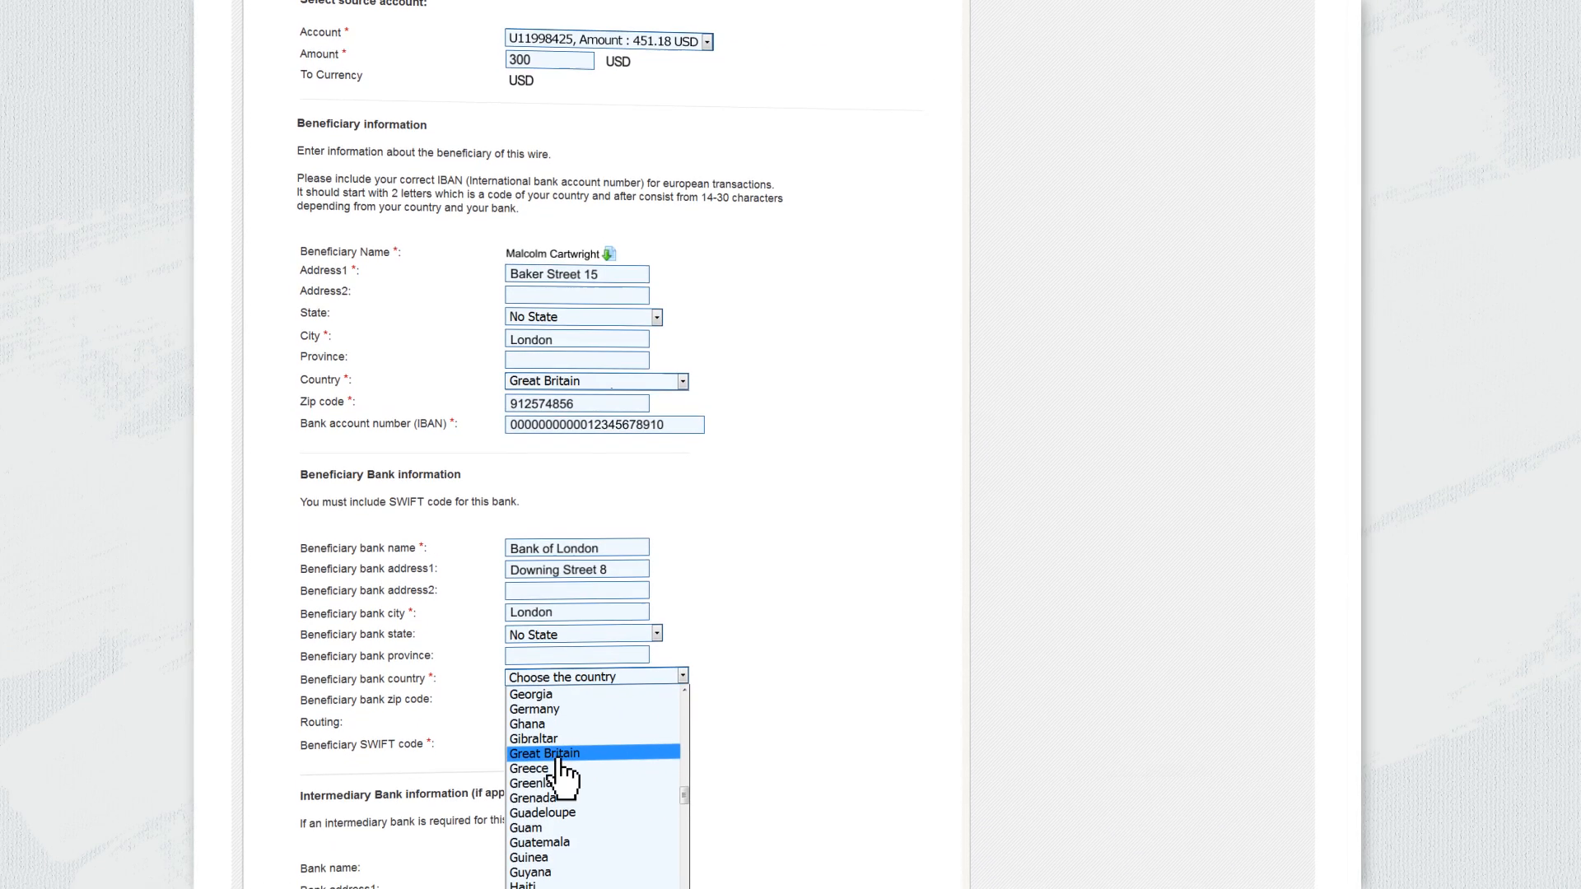
pyautogui.click(543, 754)
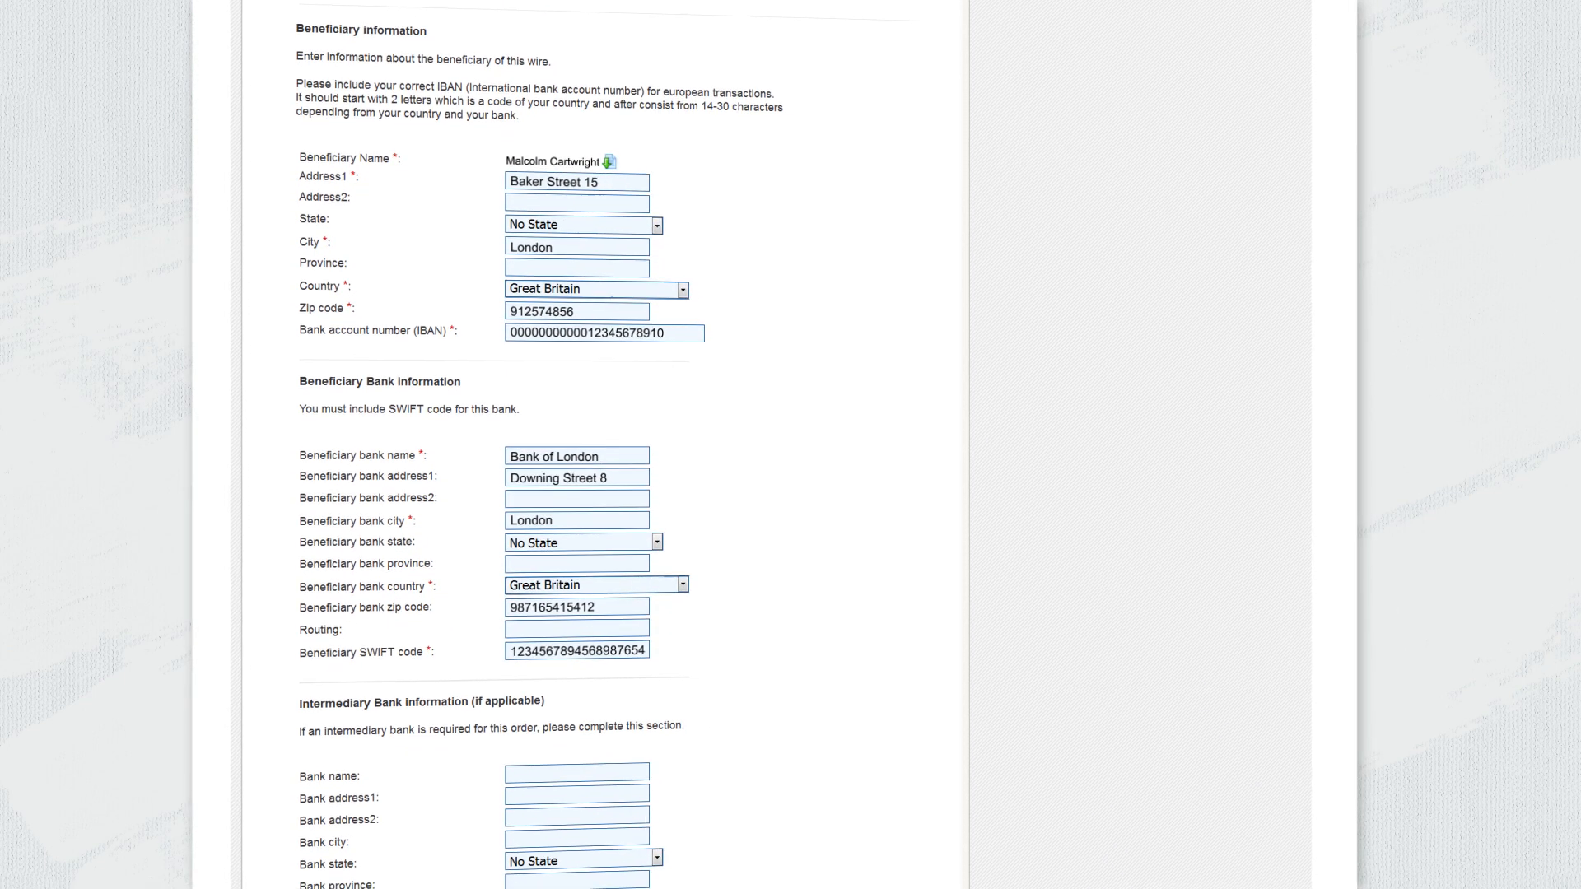
pyautogui.scroll(-3)
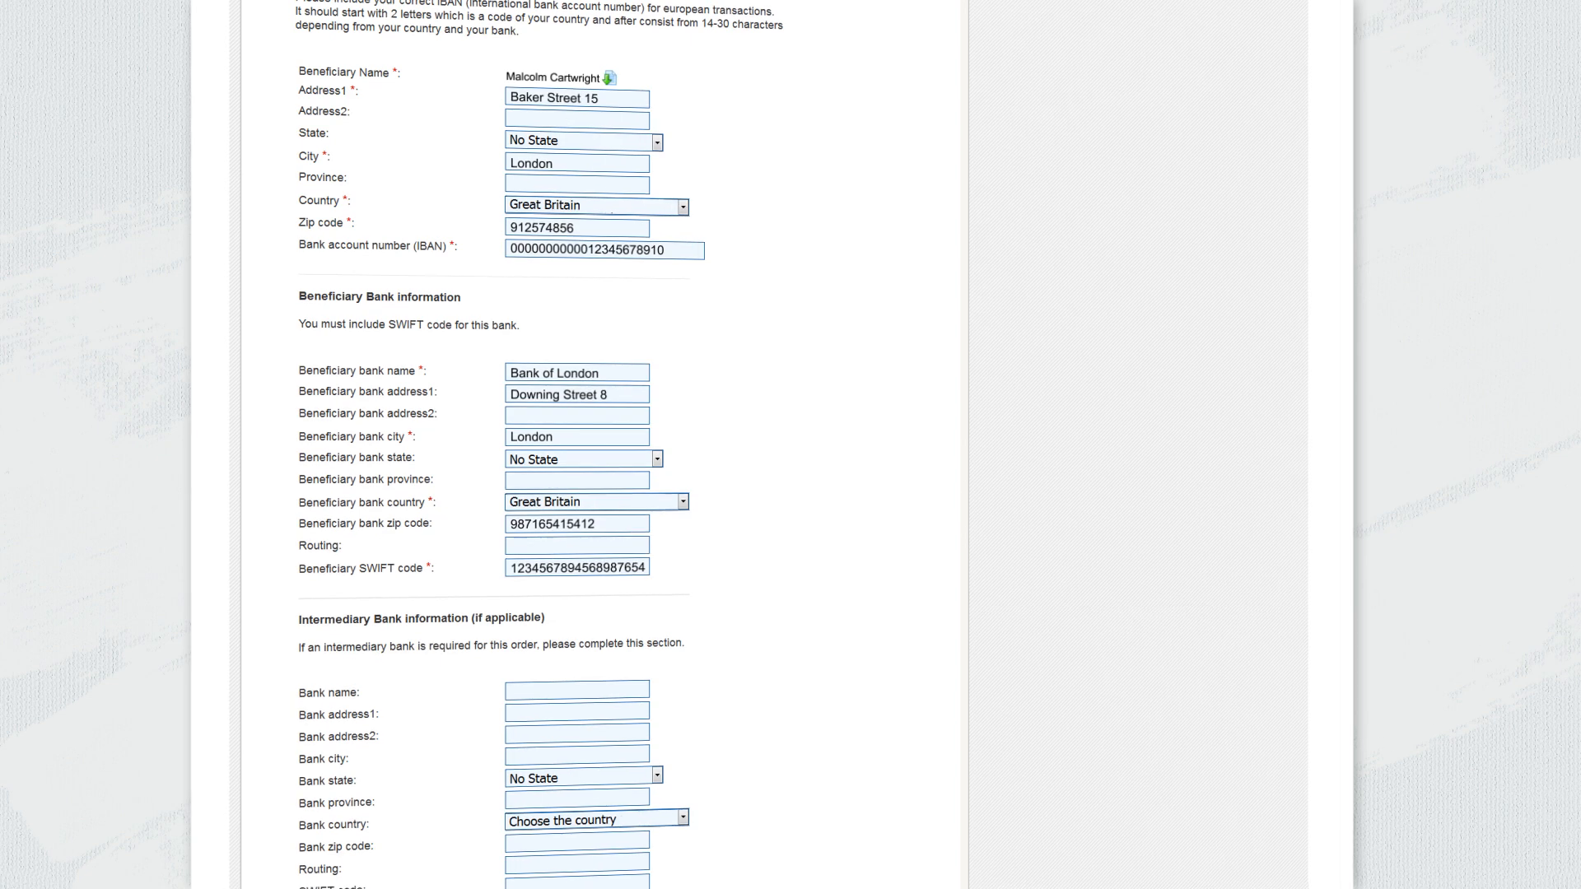
pyautogui.scroll(-3)
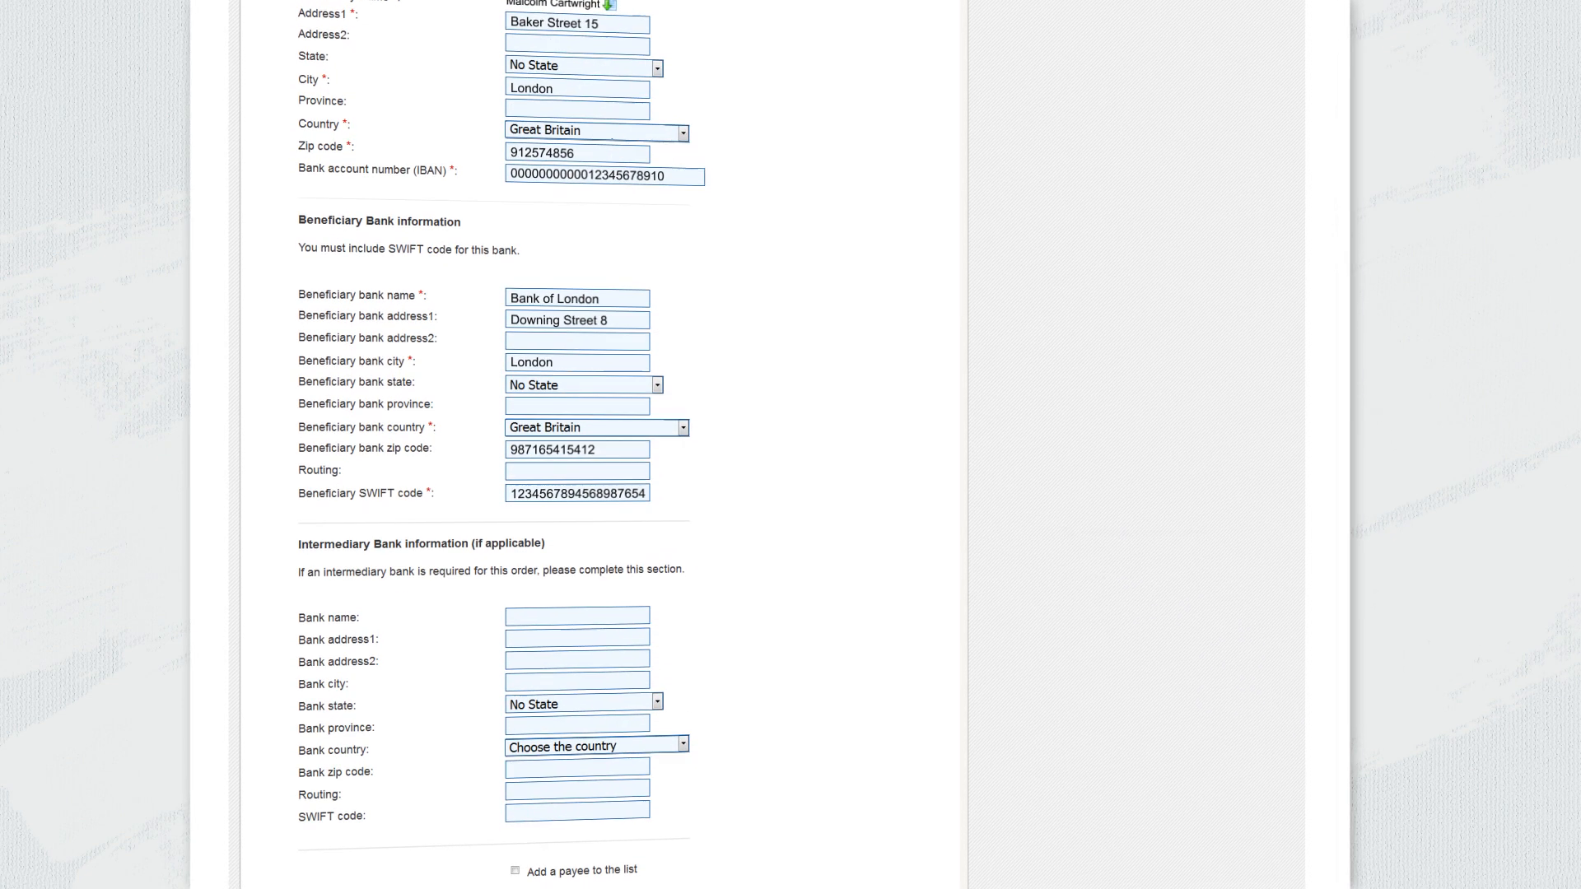
pyautogui.scroll(-3)
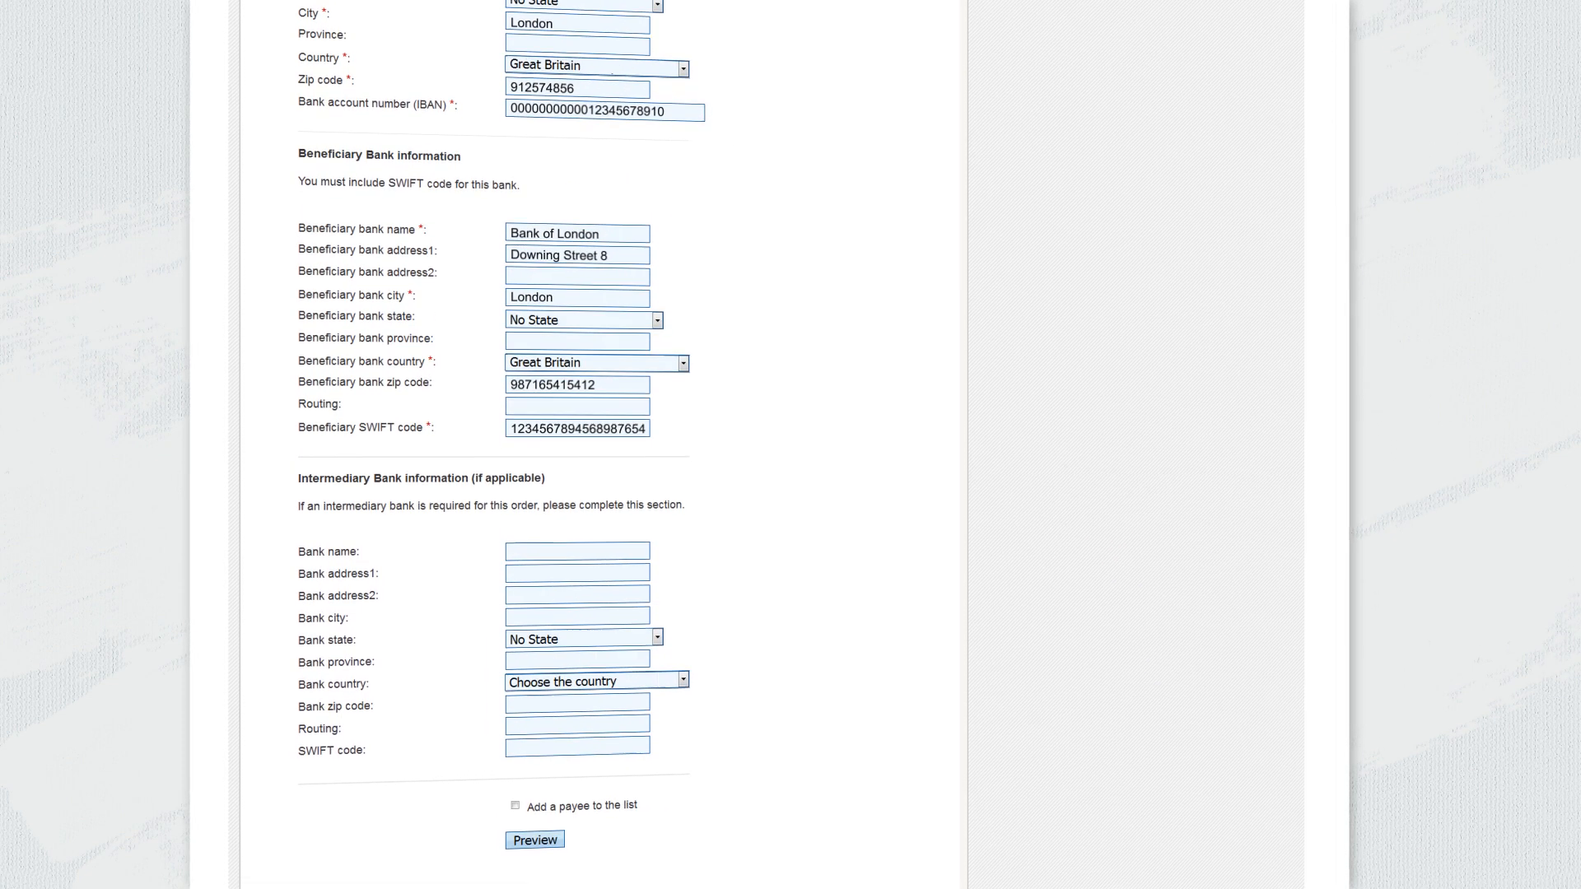
pyautogui.write('Money and Gold')
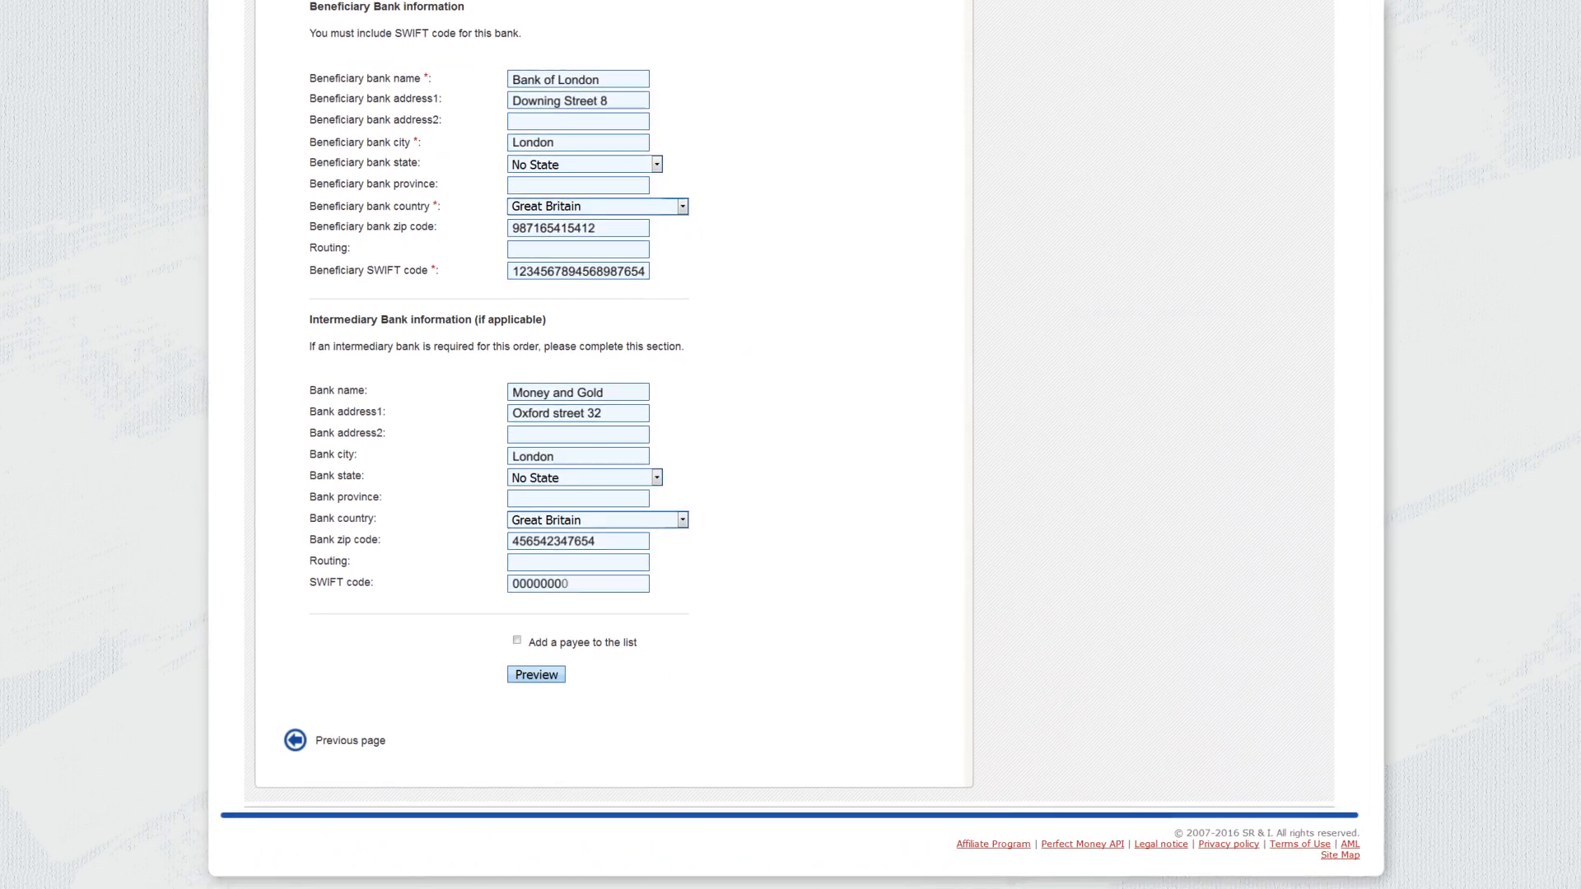
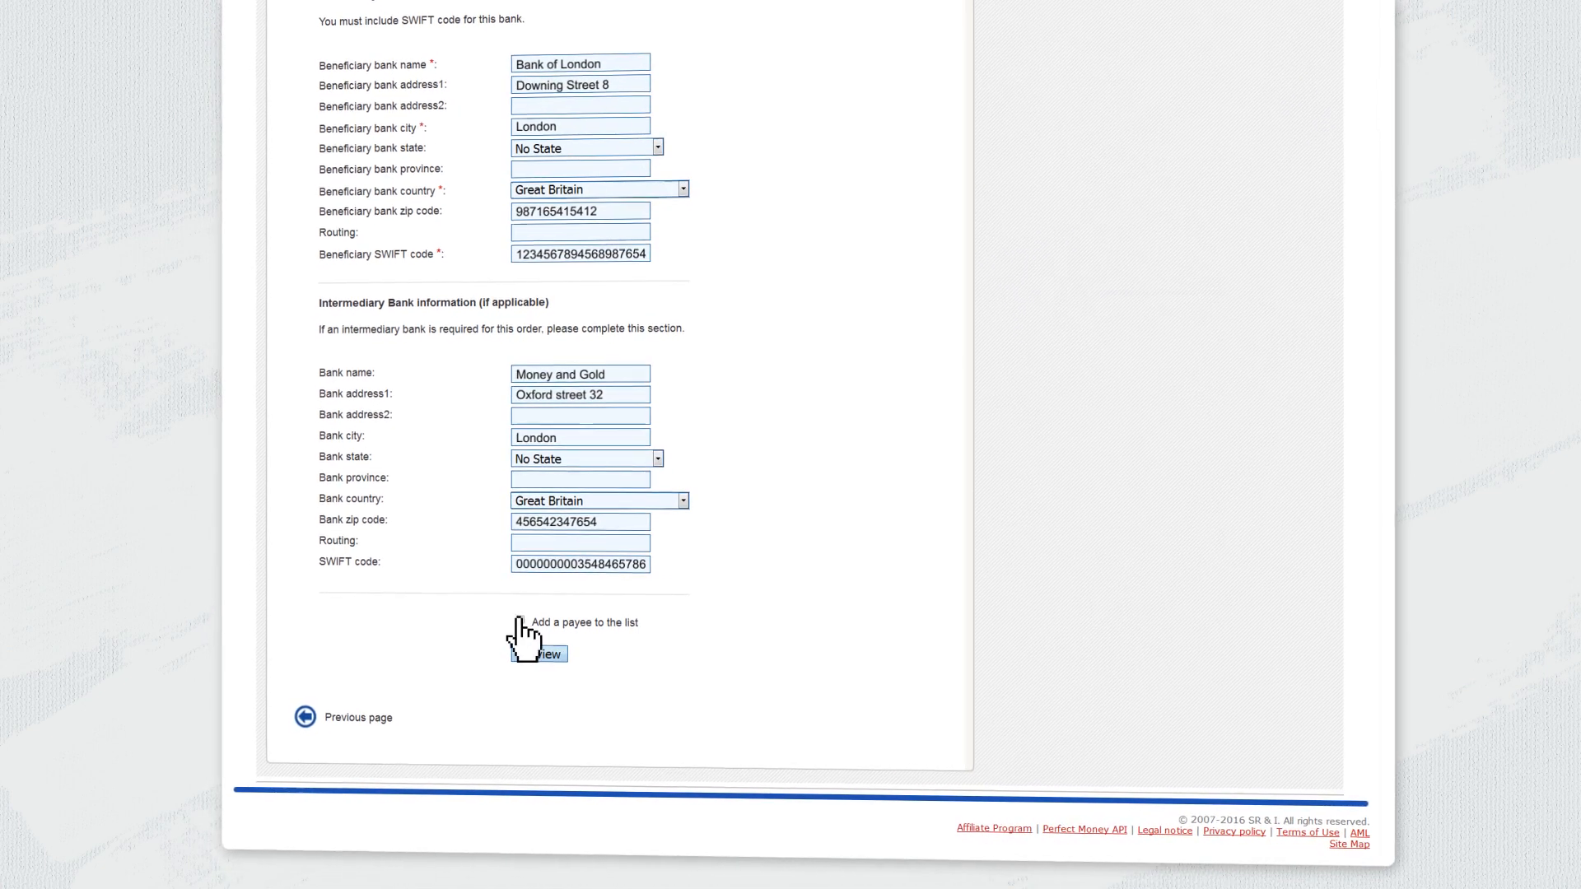
pyautogui.click(520, 622)
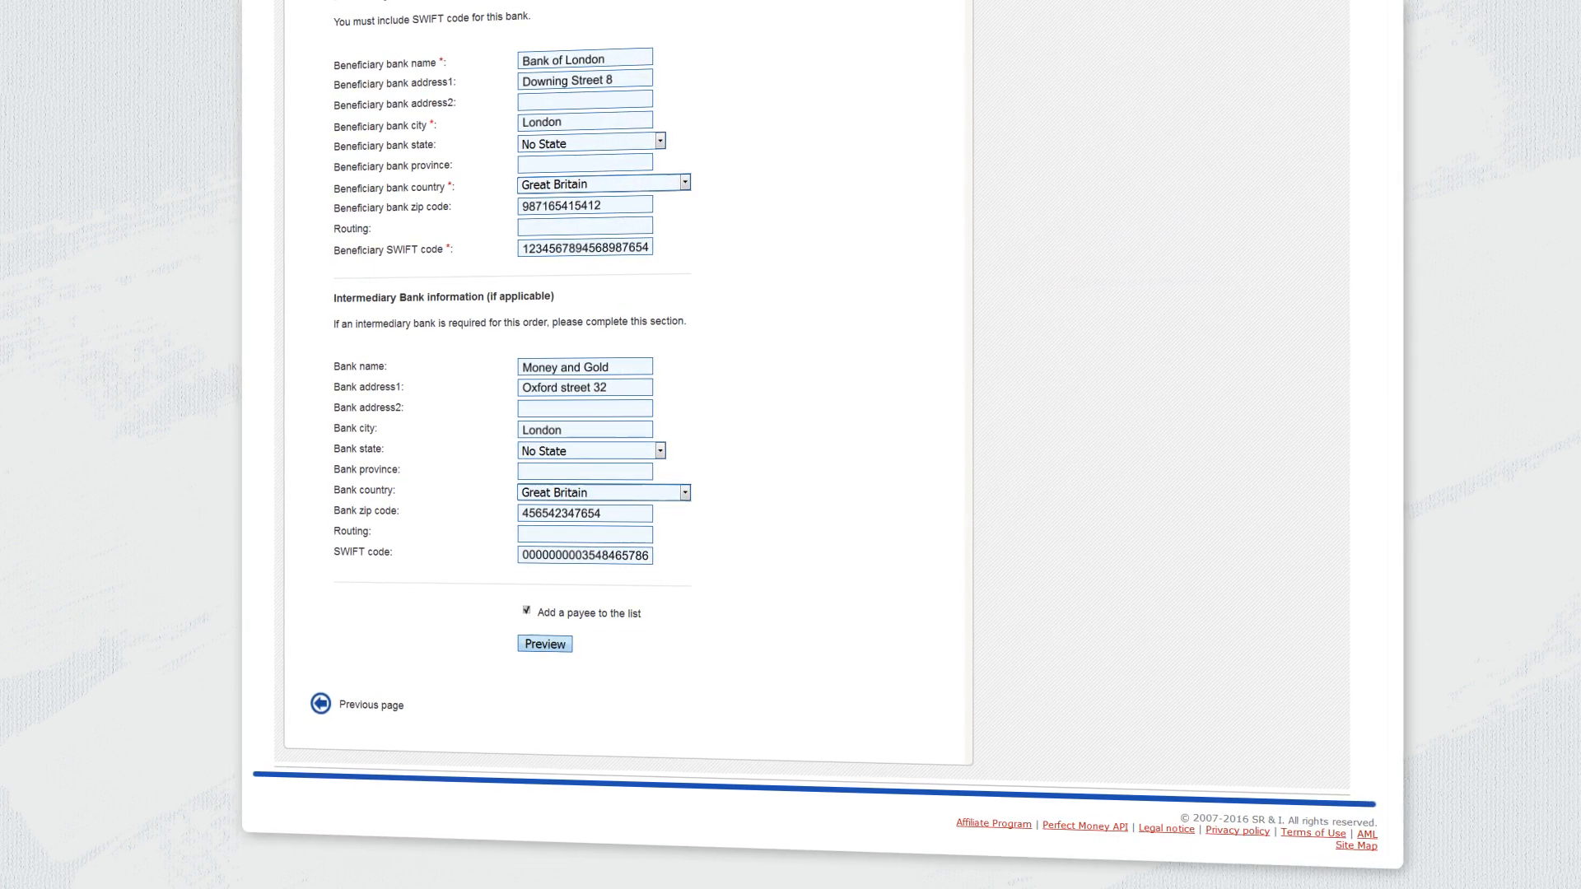
pyautogui.click(543, 644)
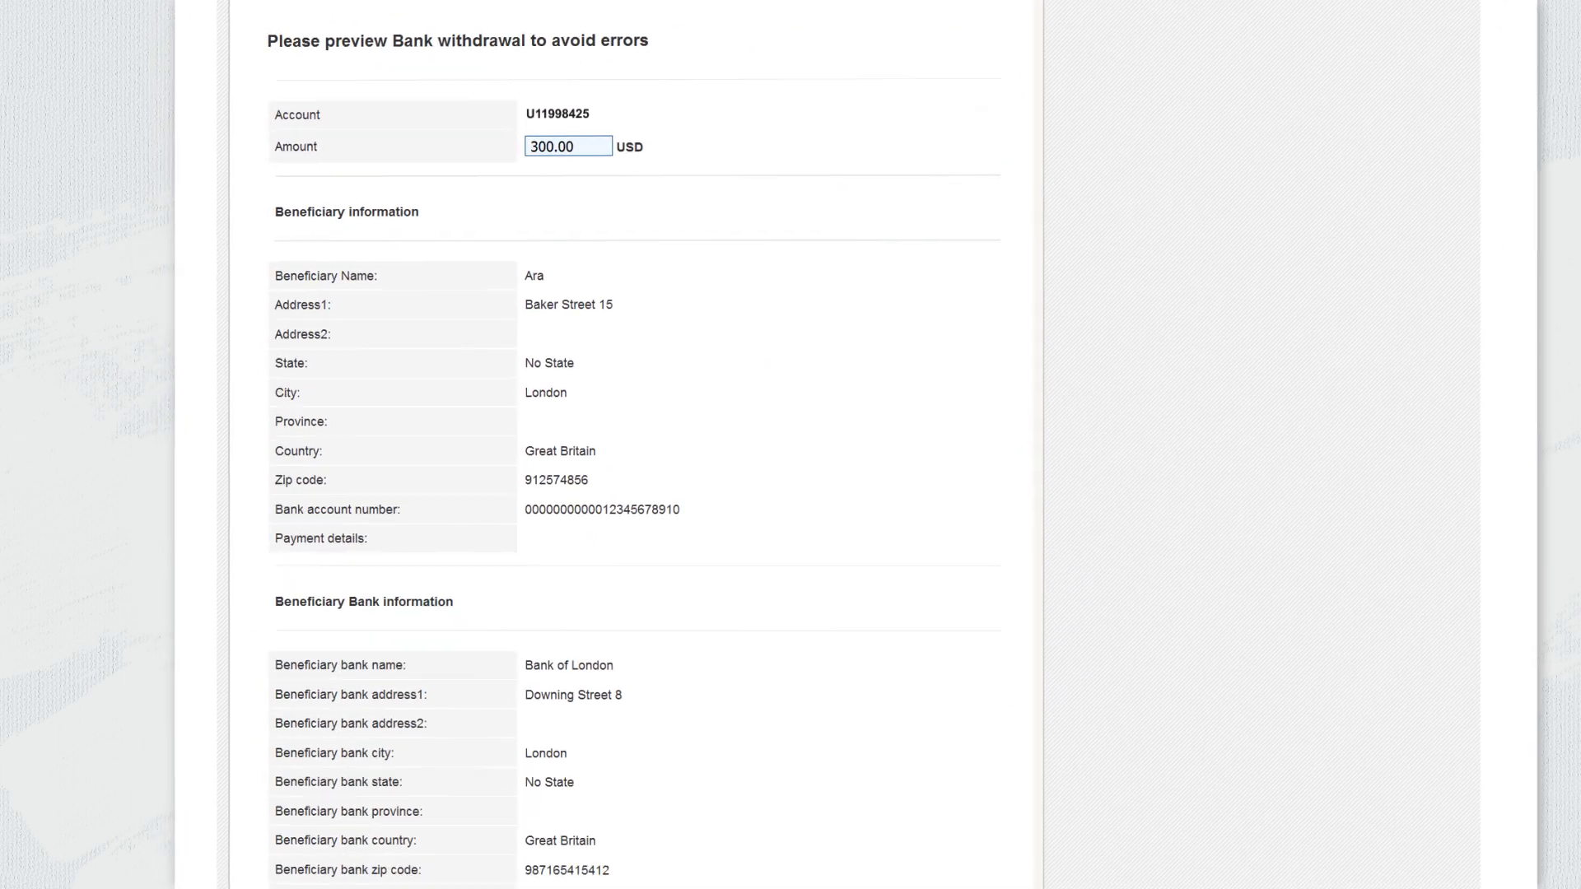
# Confirm the bank wire withdrawal with Ex. Partner 2 as secondary exchanger.
pyautogui.scroll(-3)
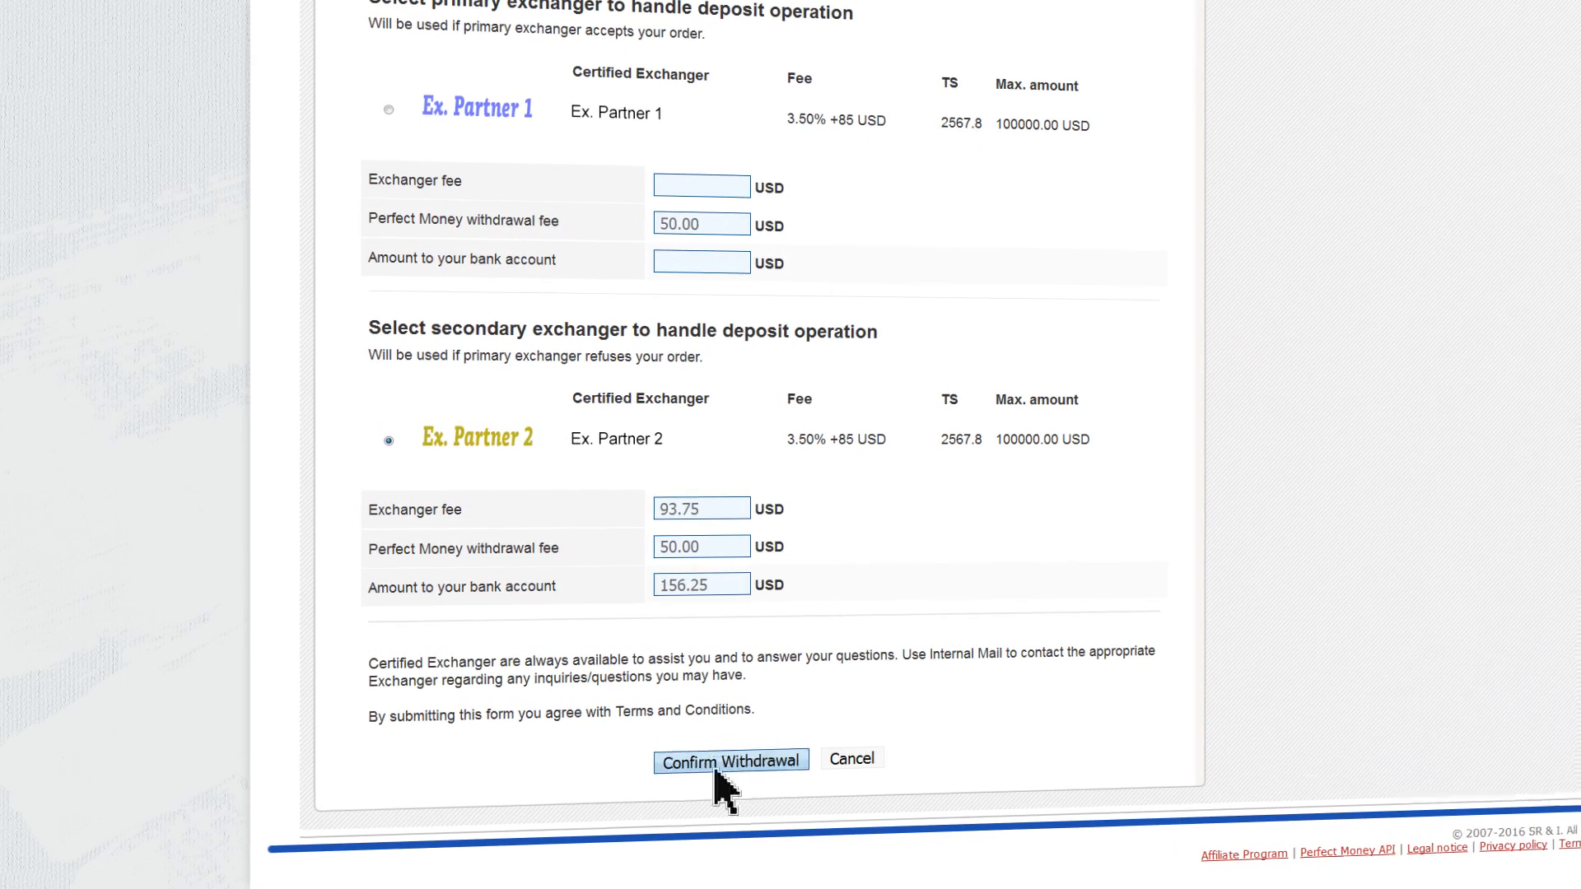
pyautogui.click(731, 759)
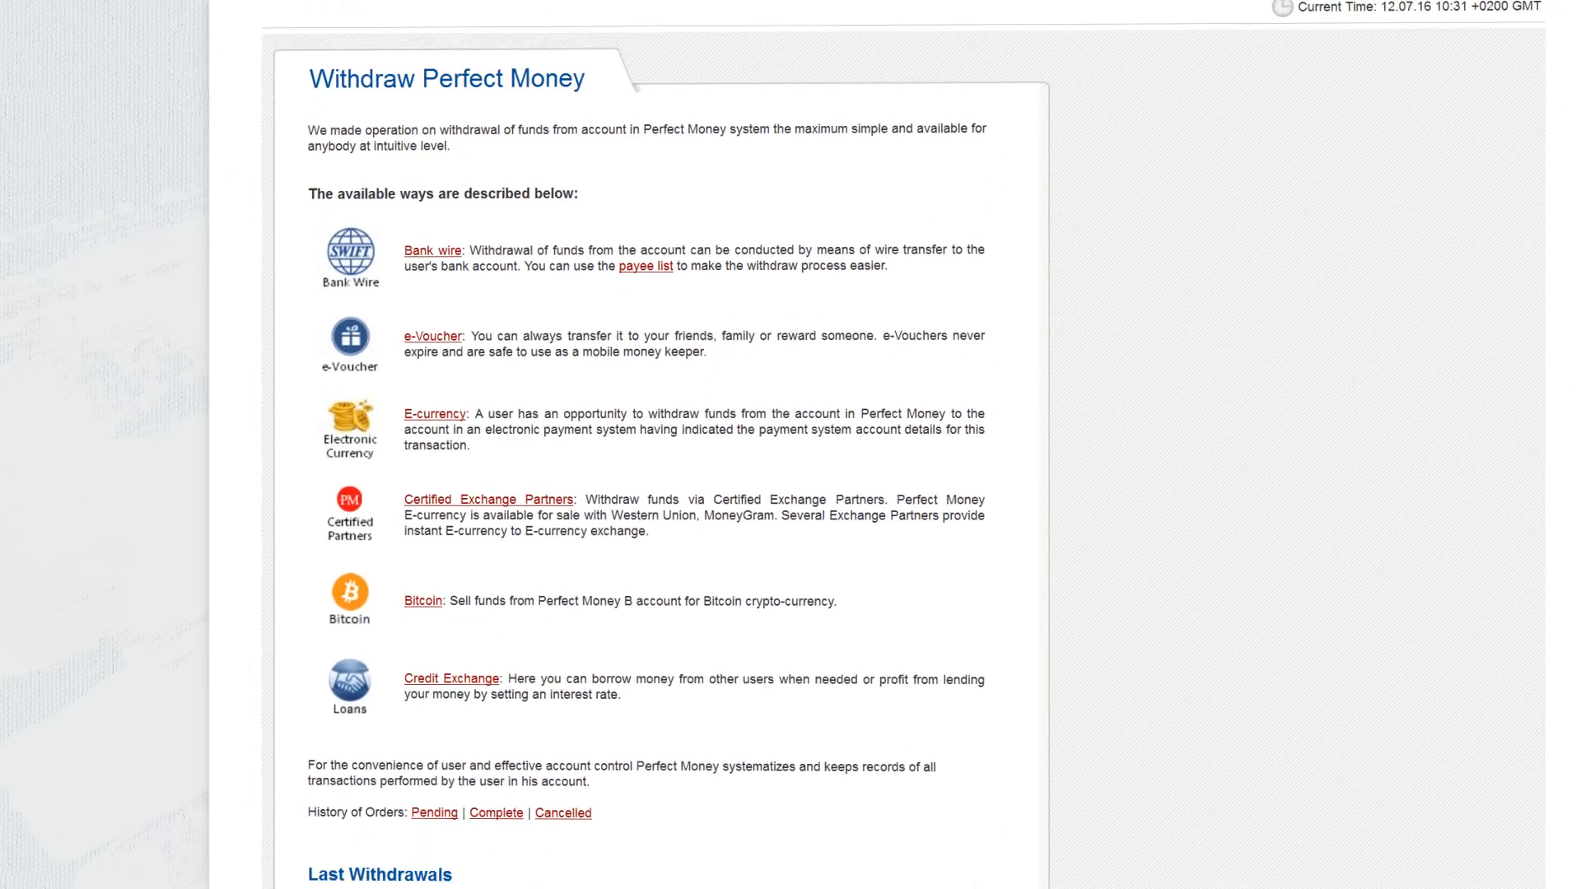
# Enter the e-Voucher Depository (one 10 USD voucher) and start a new voucher purchase.
pyautogui.scroll(-3)
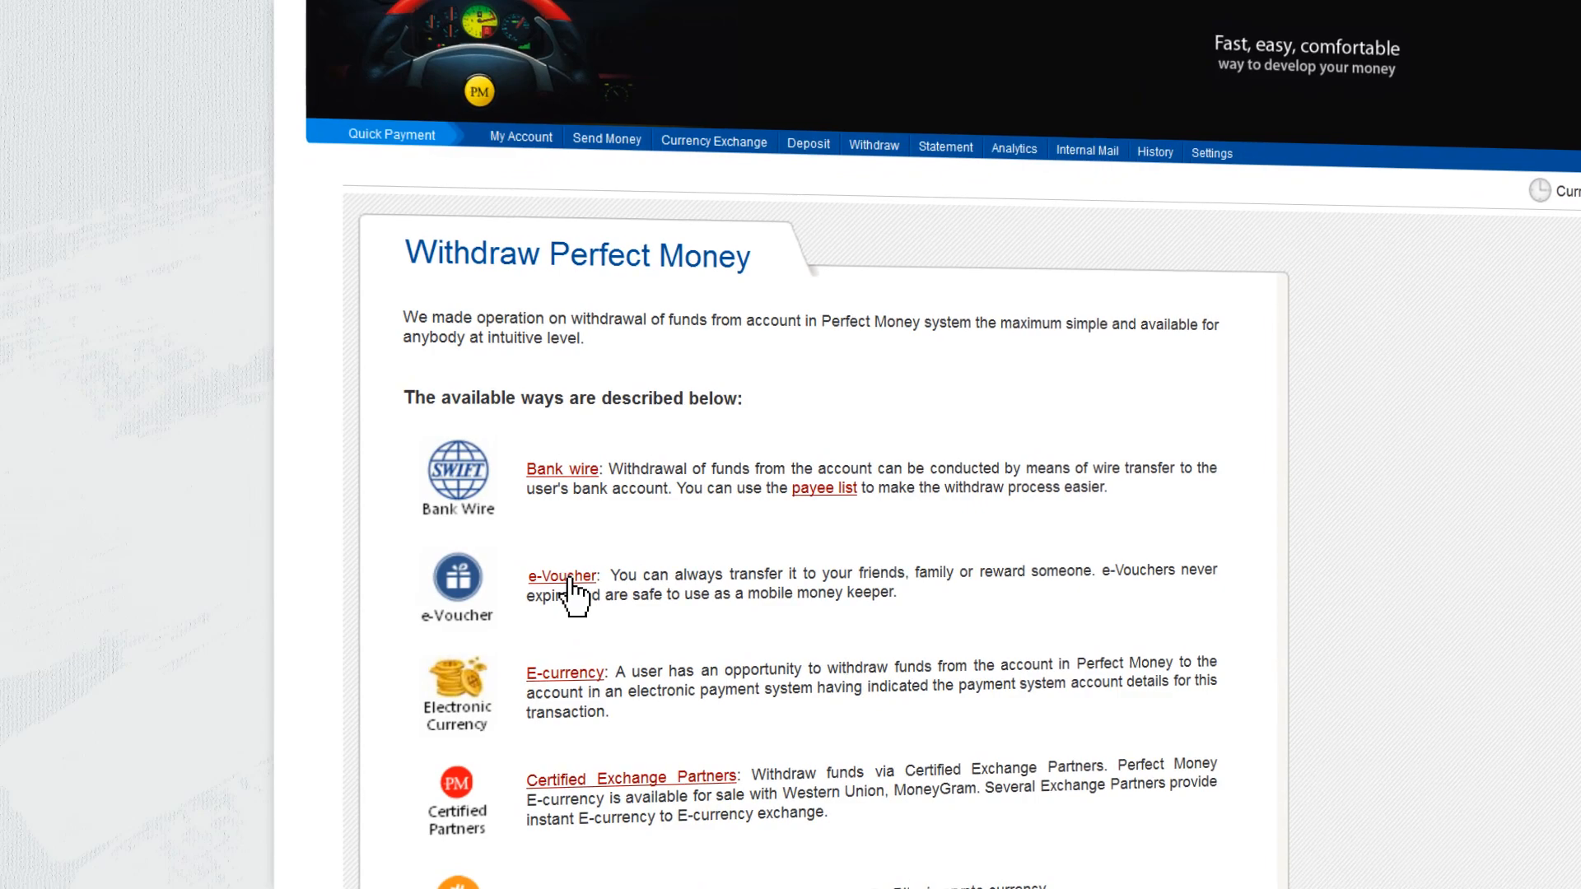
pyautogui.click(561, 574)
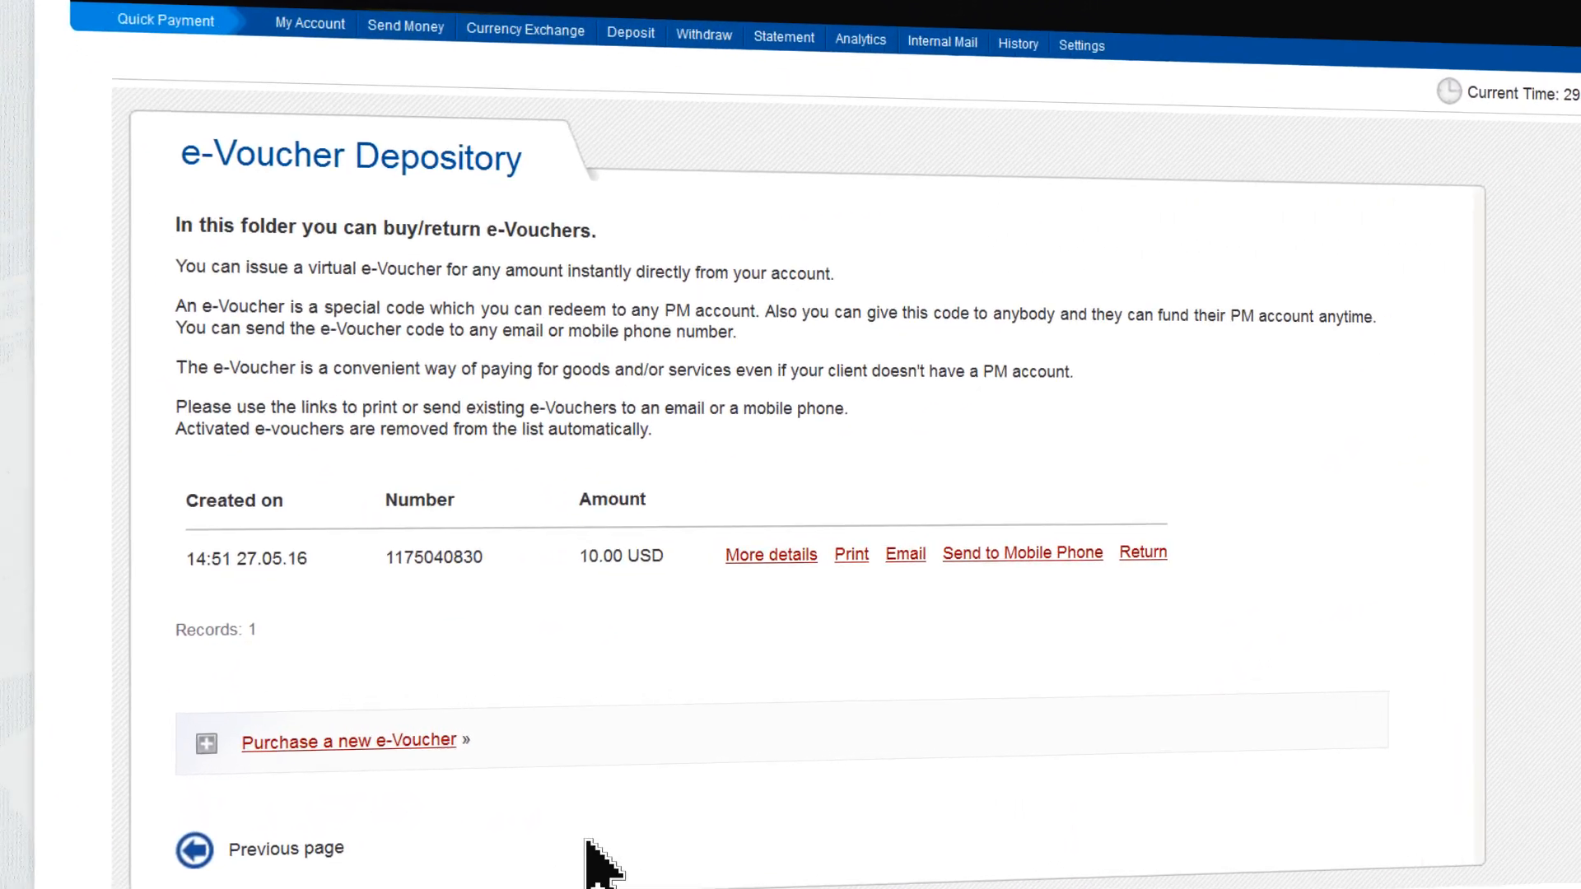
pyautogui.click(770, 553)
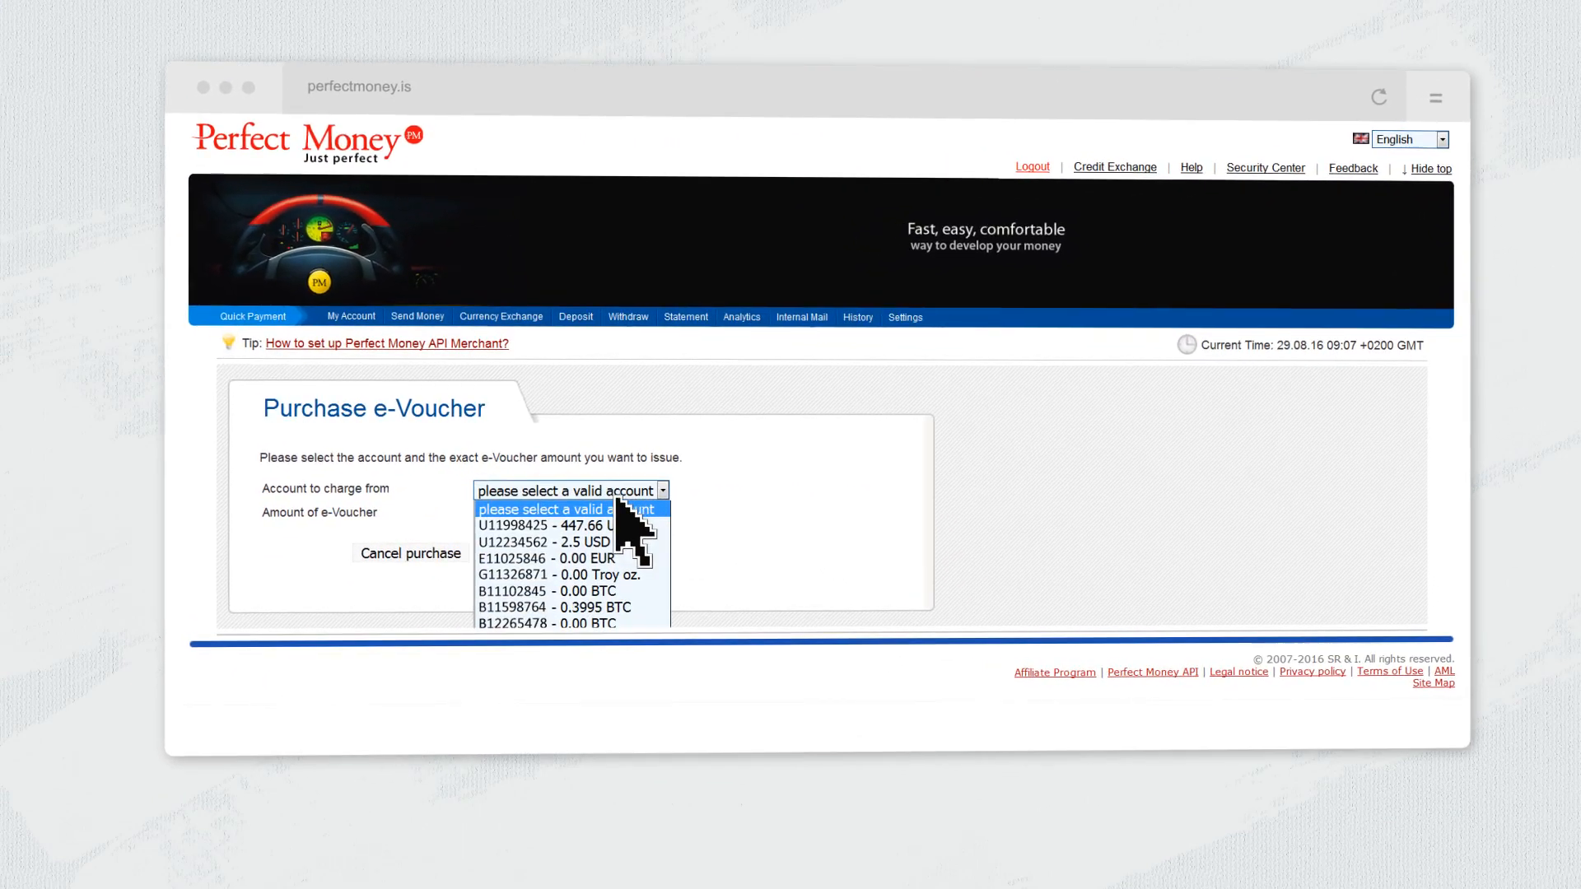
# Purchase a 300 USD e-Voucher charged to the USD account after previewing it.
pyautogui.click(540, 525)
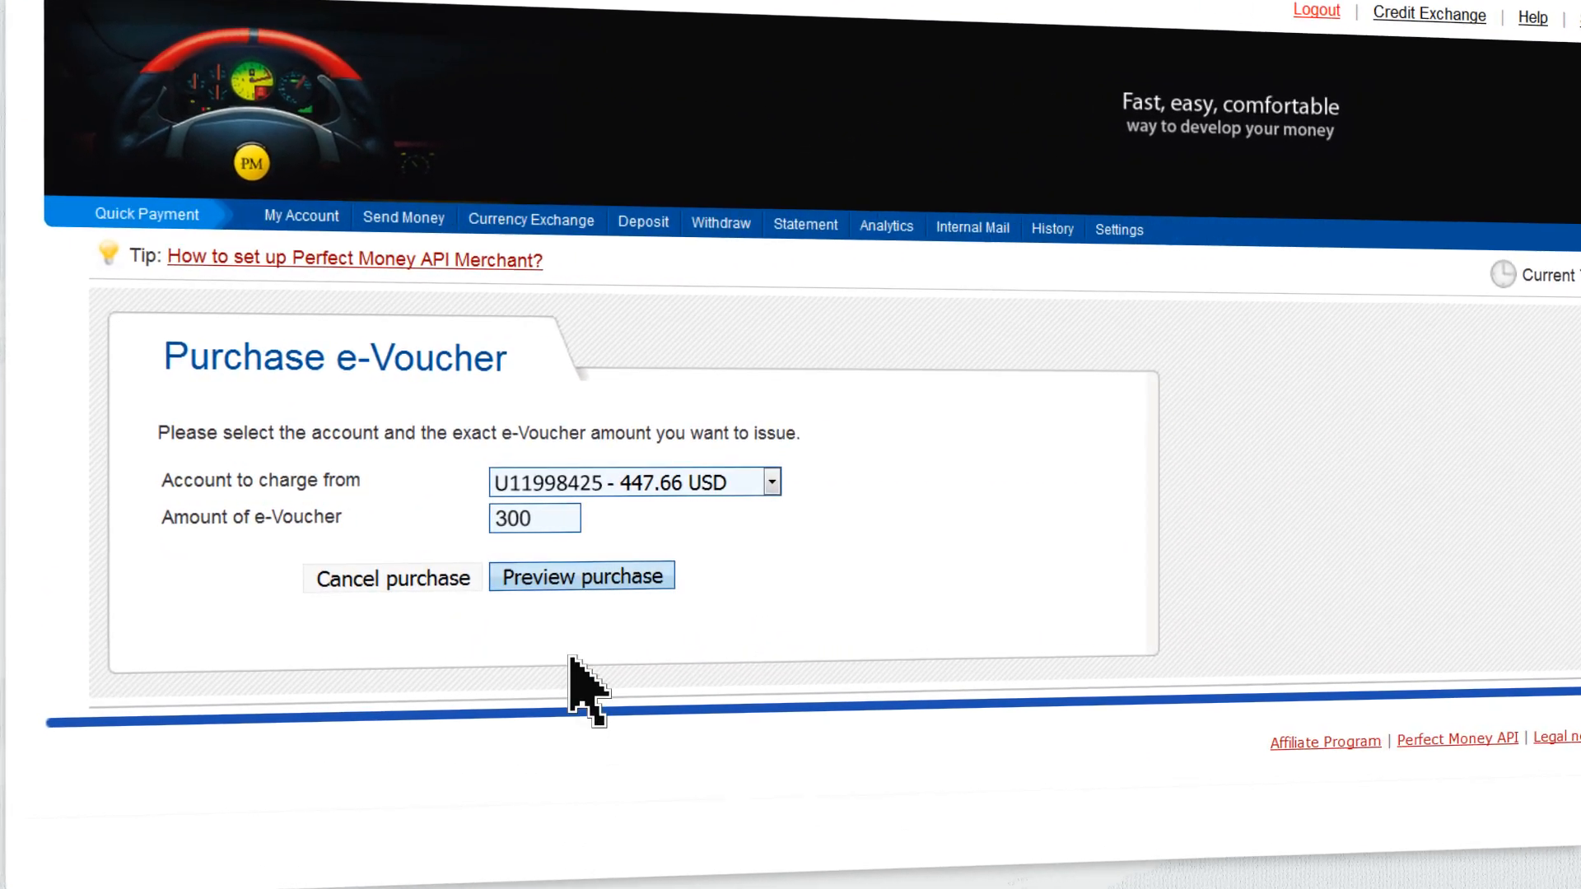
pyautogui.click(581, 576)
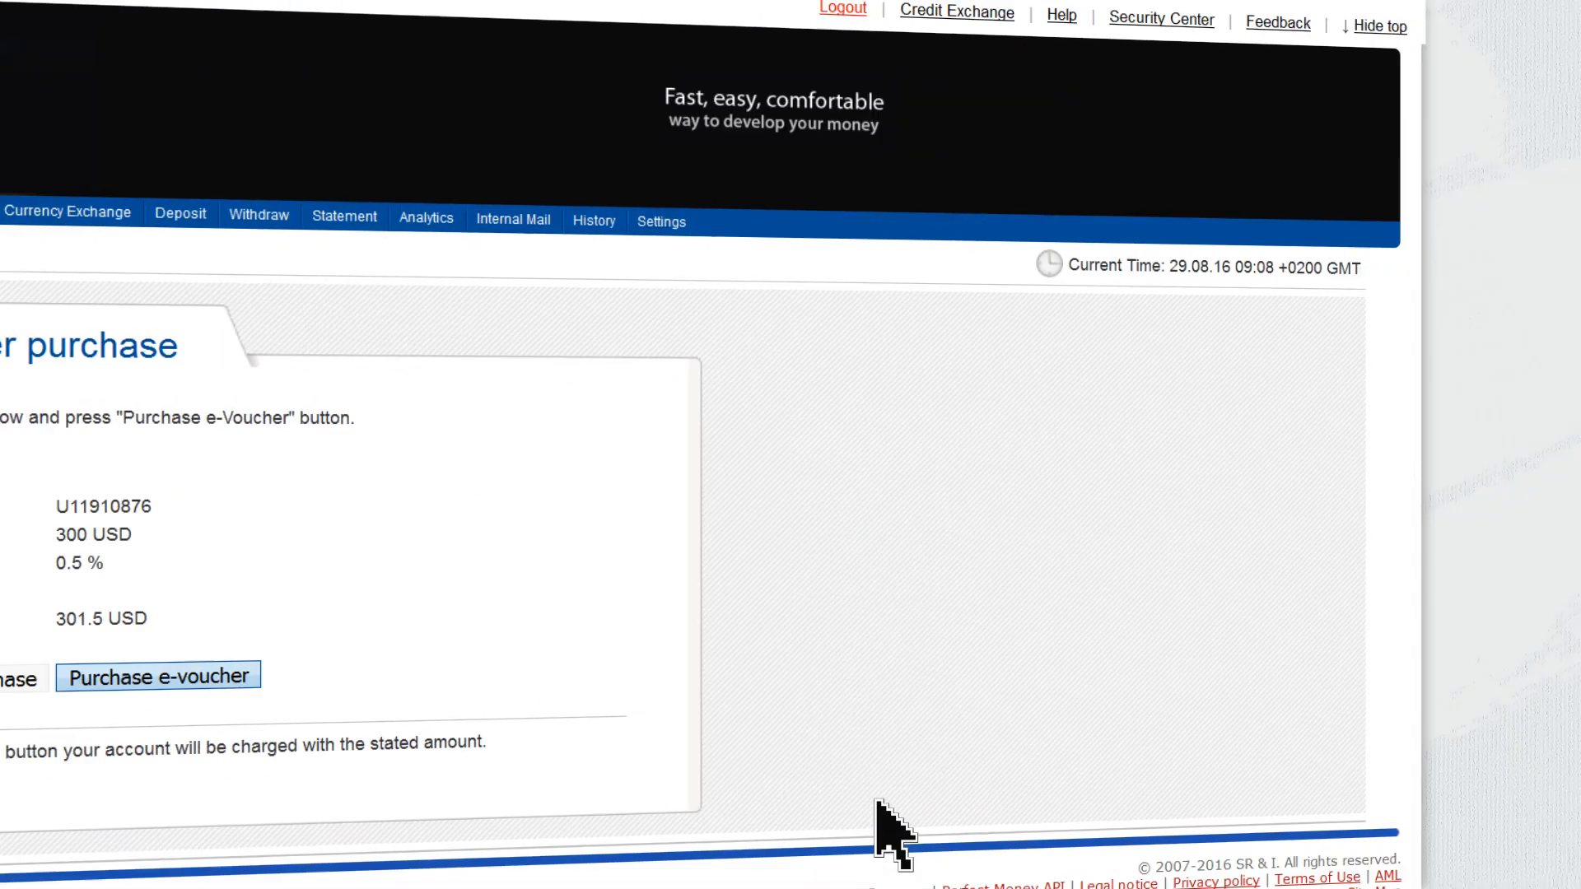
pyautogui.click(159, 679)
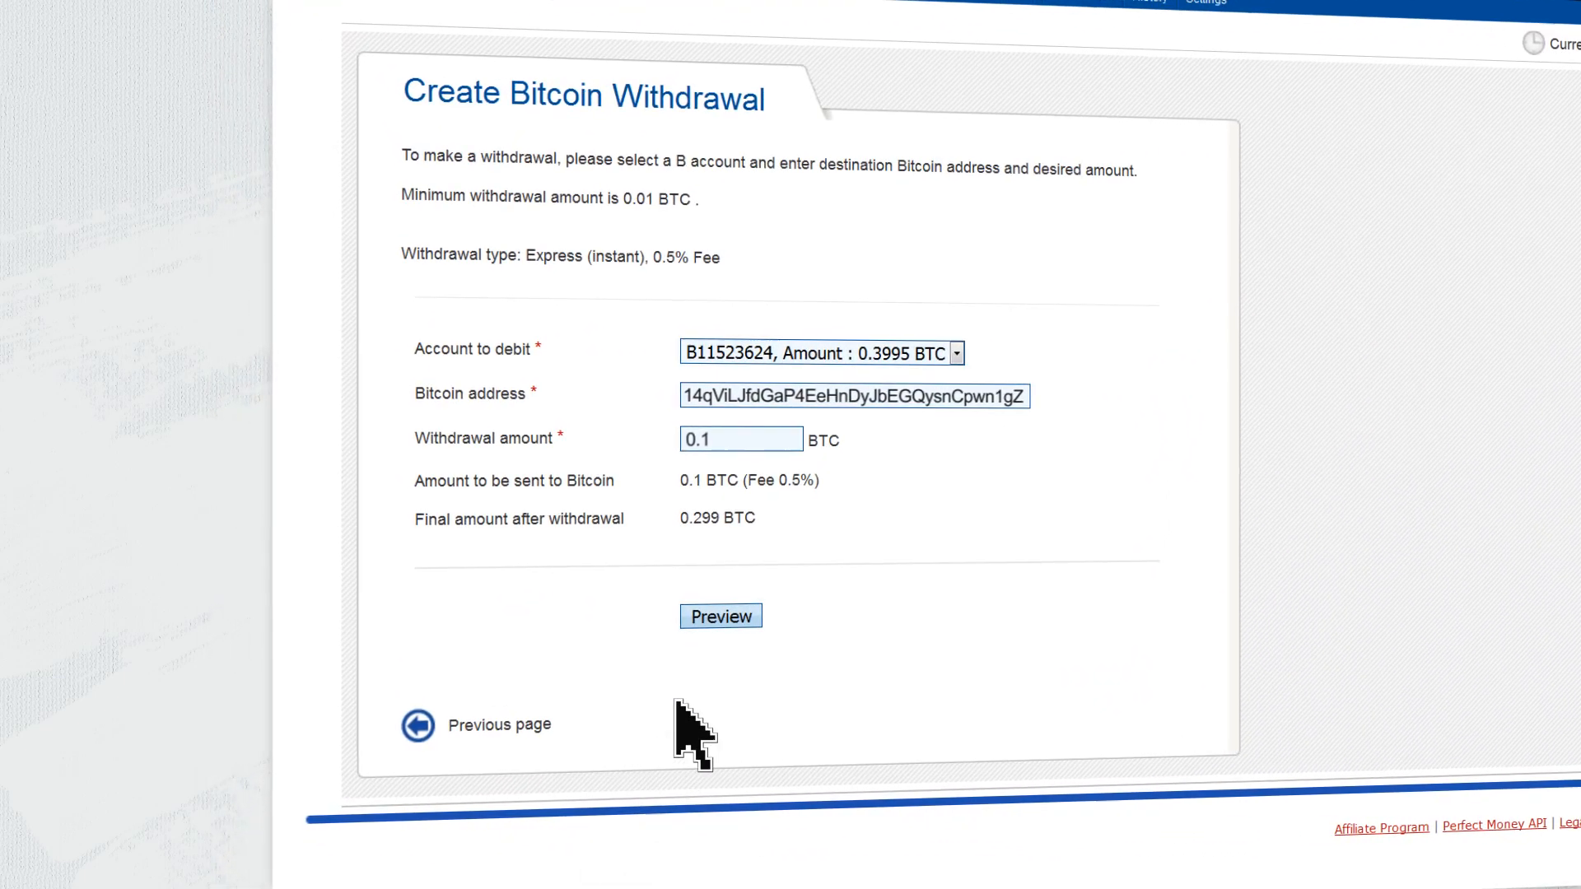
# Preview a 0.1 BTC withdrawal from the B account to the entered wallet address.
pyautogui.click(721, 615)
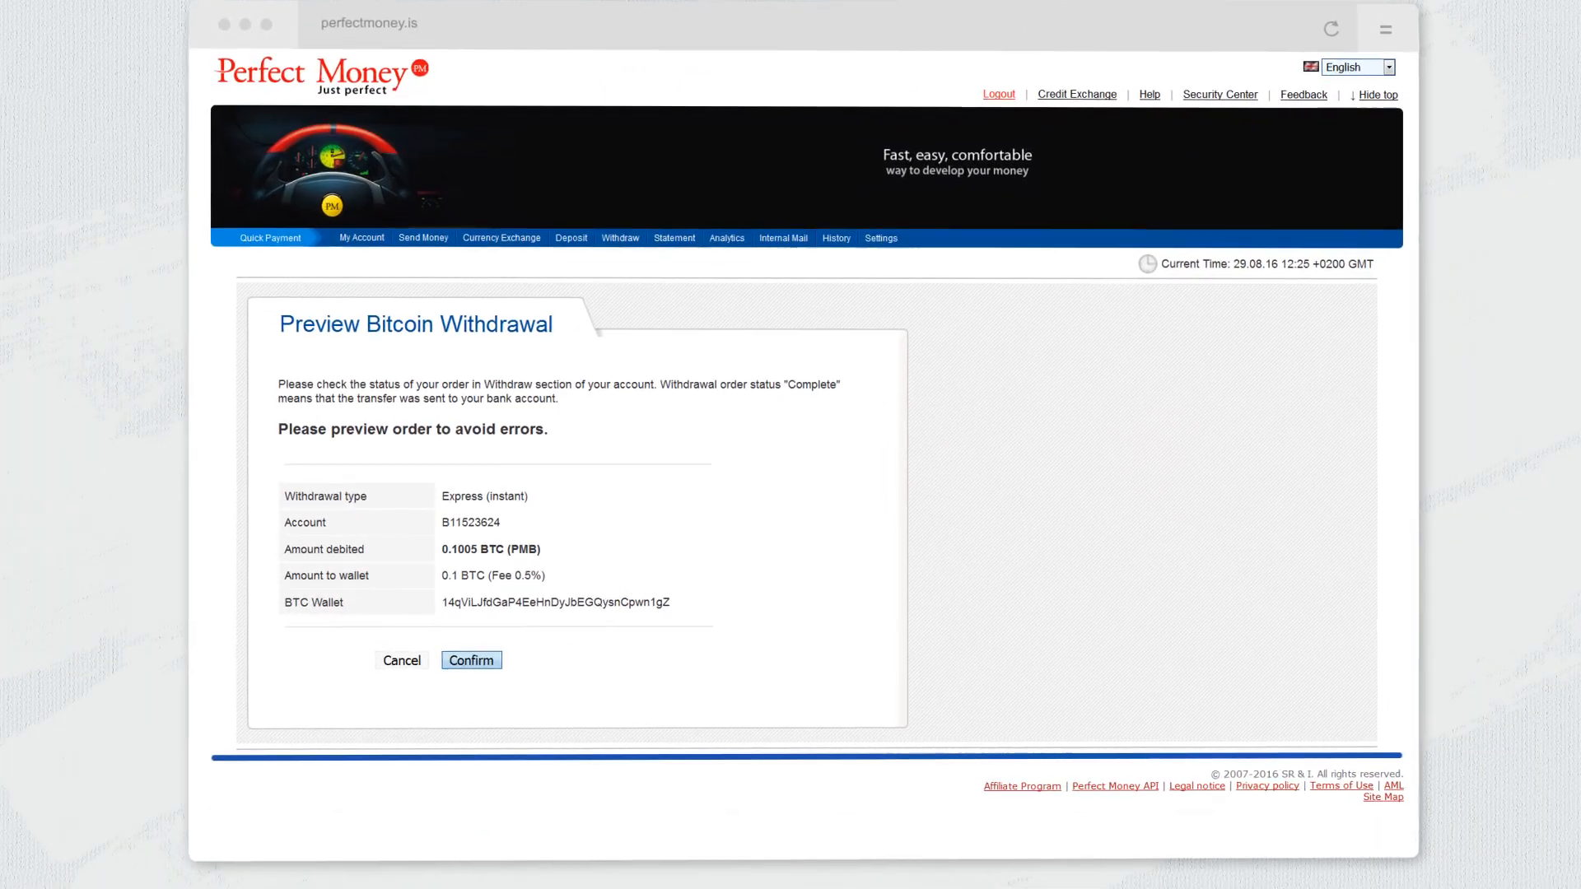